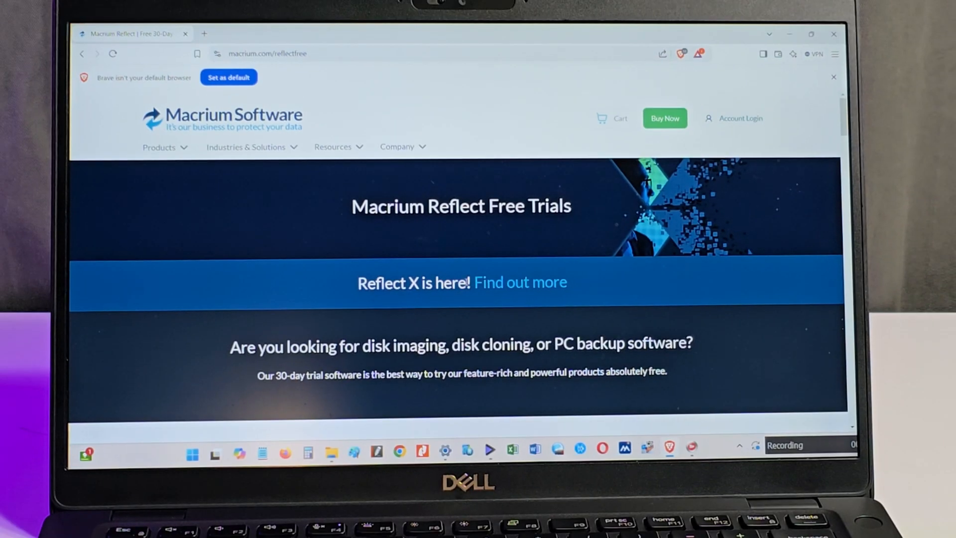
Browse the Reflect Free Trials page, then web-search 'macrium reflect'.
scroll("down", 3)
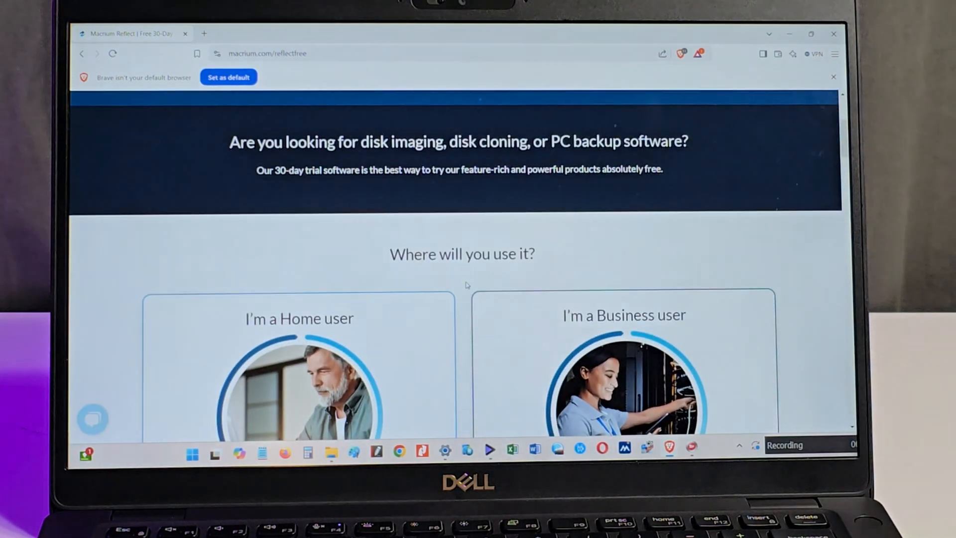
scroll("down", 3)
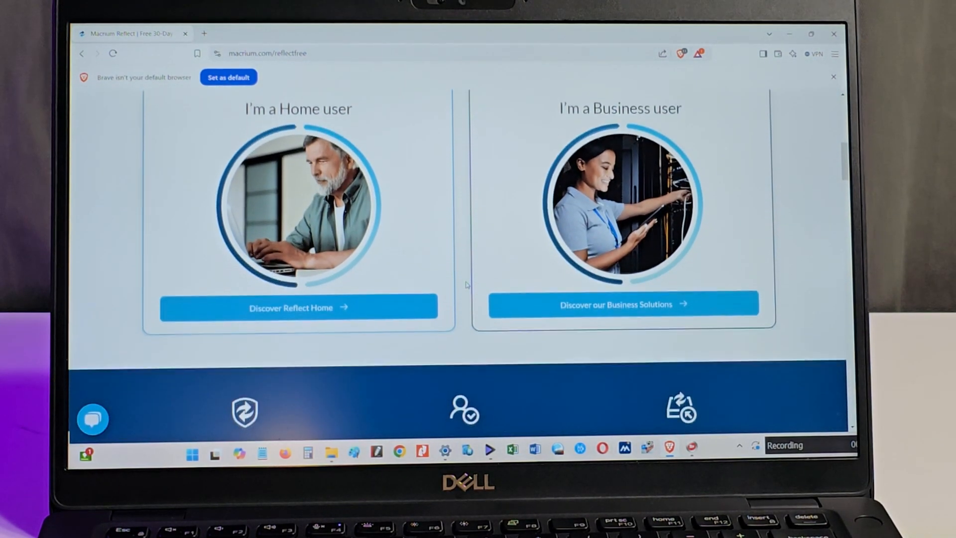
scroll("down", 3)
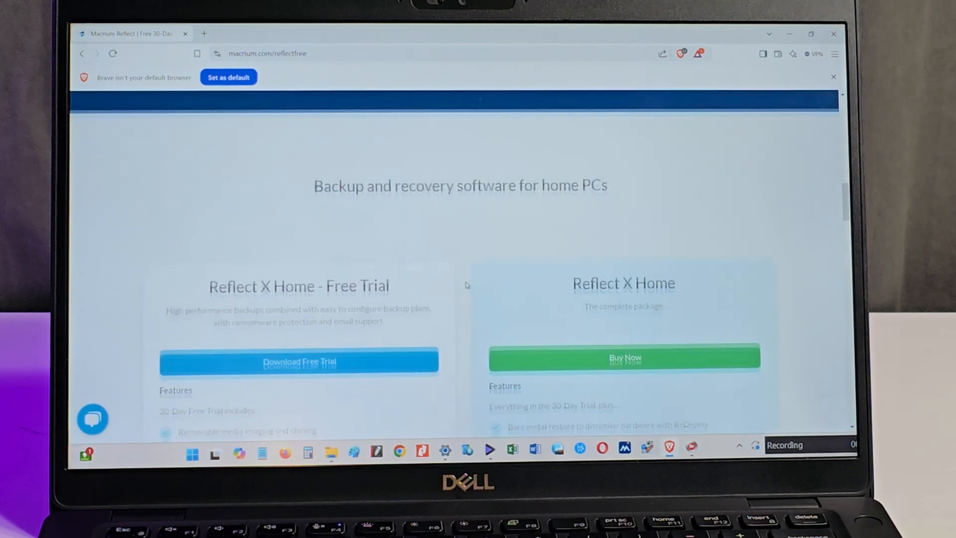
scroll("down", 3)
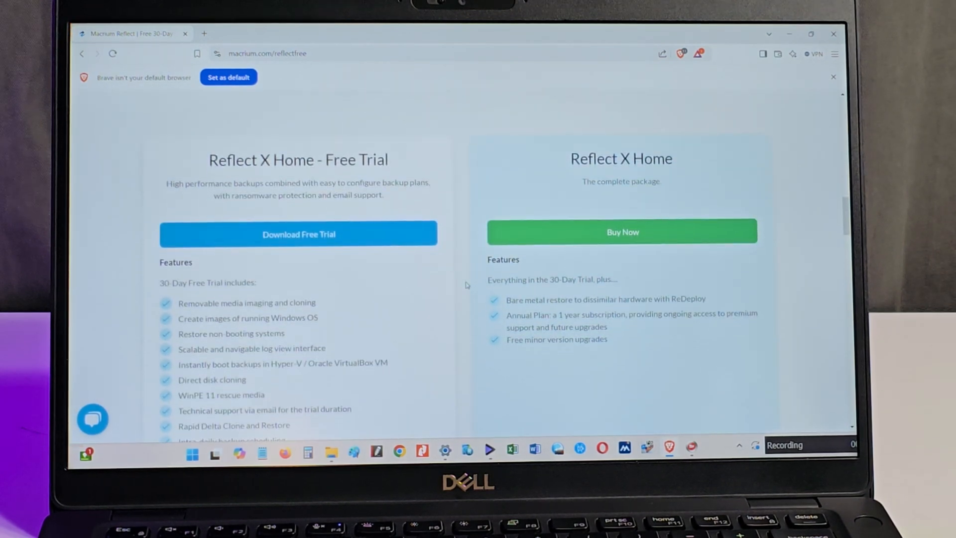
scroll("down", 3)
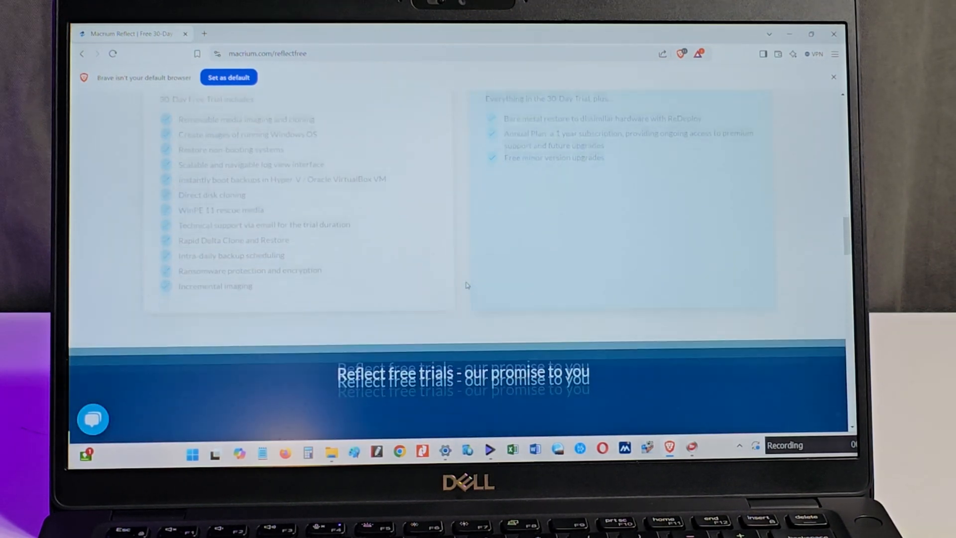
scroll("down", 3)
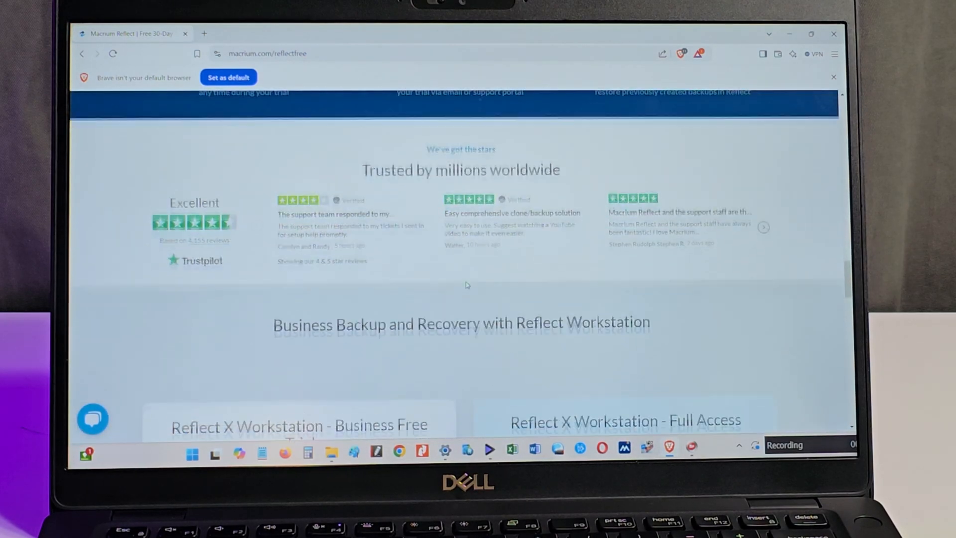
type("macrium reflect")
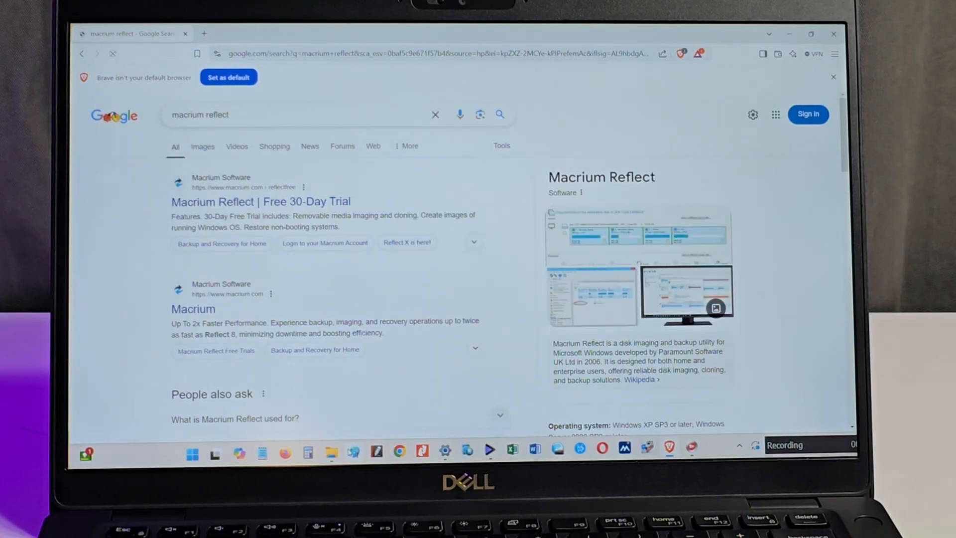
Request the 64-bit Reflect X Home 30-day trial and start the registration form's First Name.
left_click(261, 202)
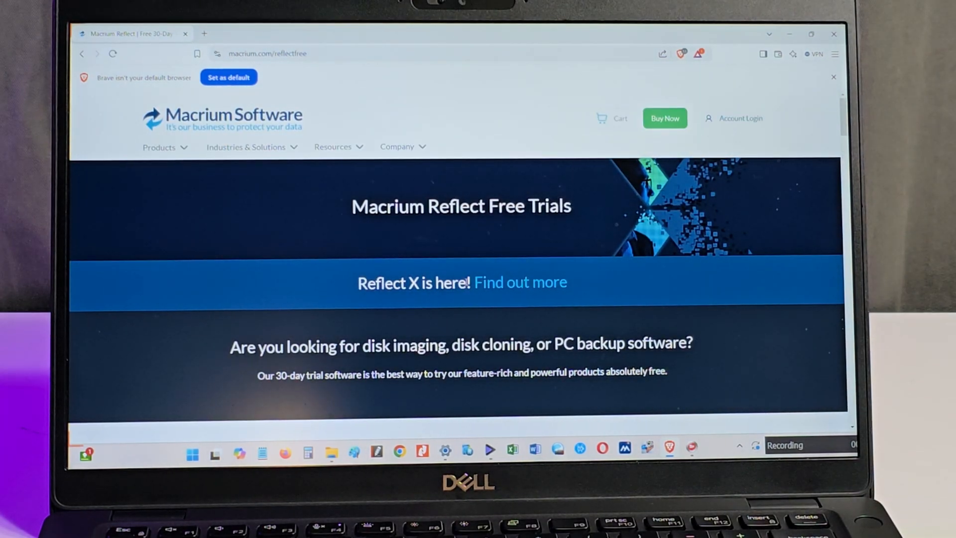
scroll("down", 3)
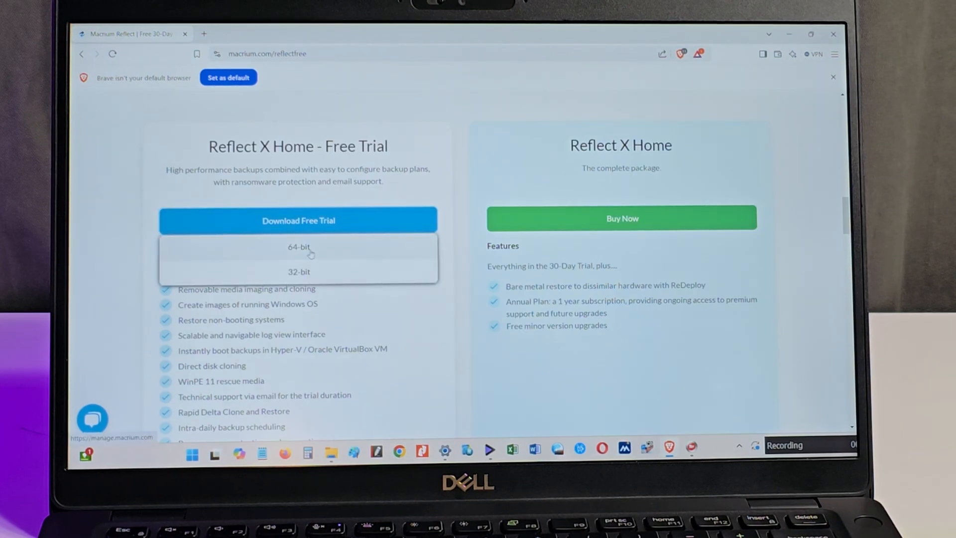
left_click(299, 247)
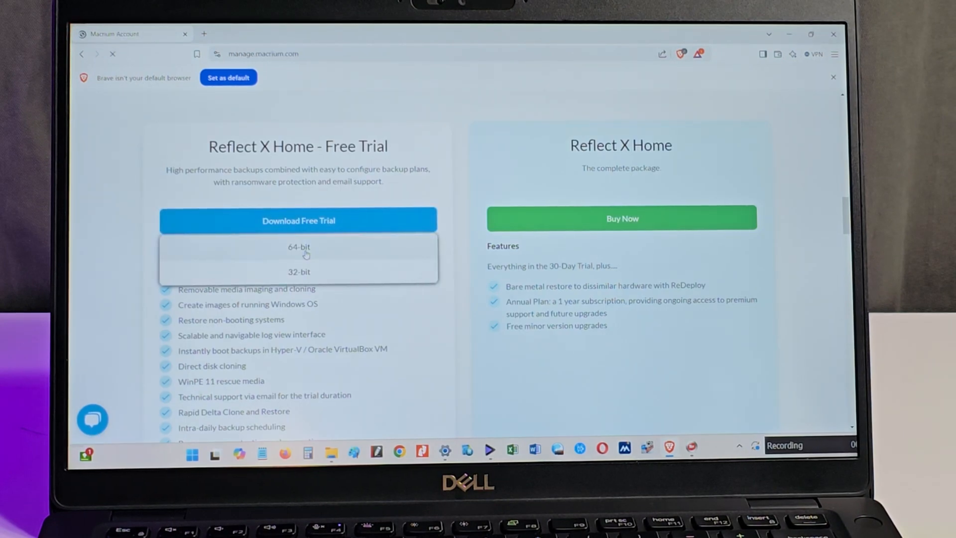
left_click(299, 250)
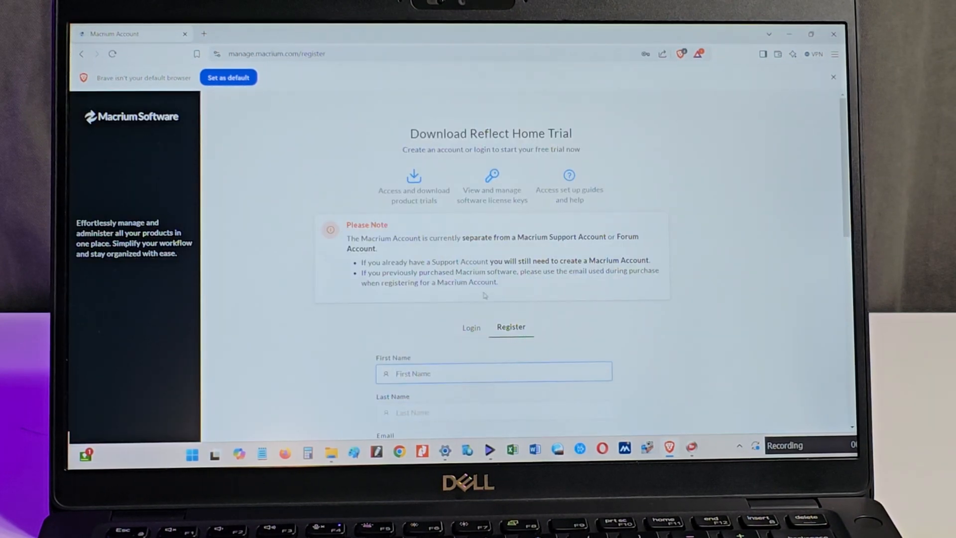
scroll("down", 3)
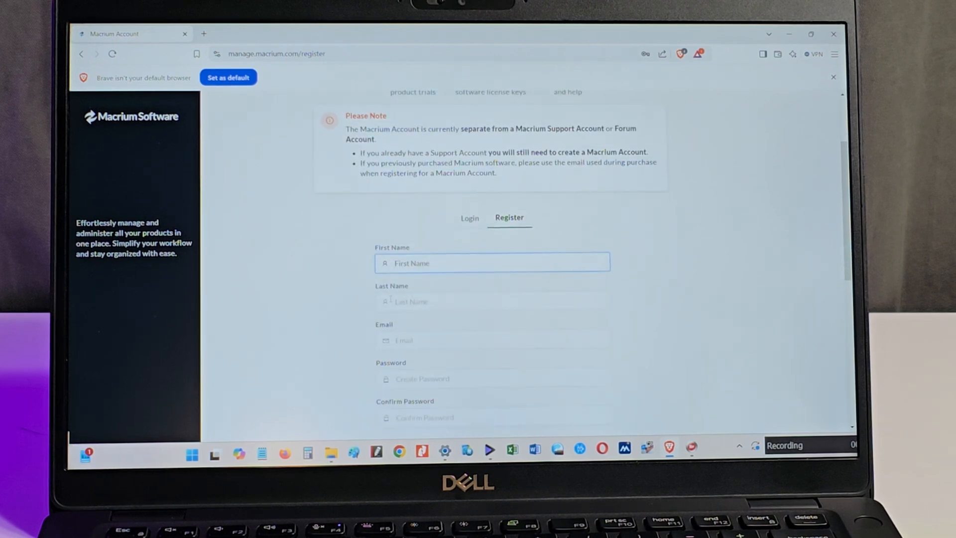
left_click(342, 50)
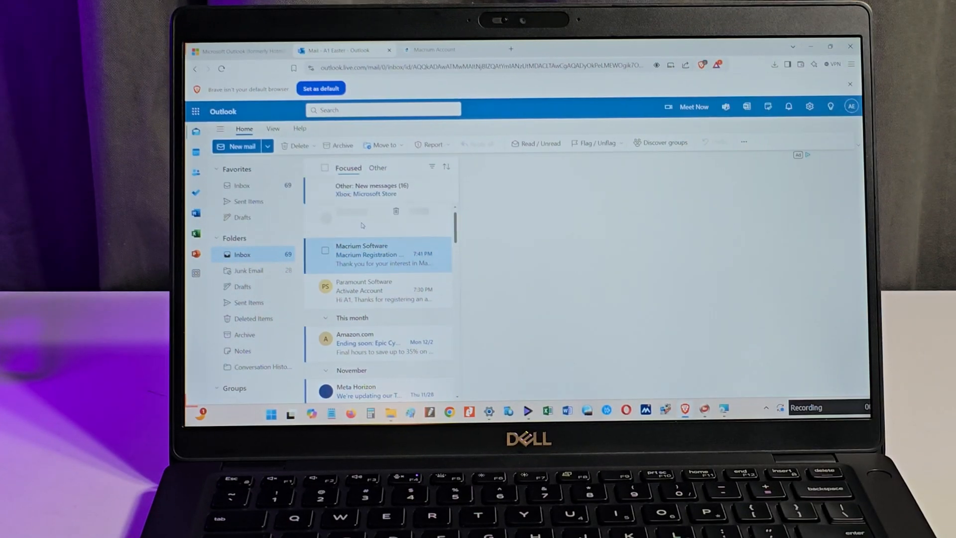
Open the Macrium Software 'Macrium Registration Code' email in the Outlook inbox.
left_click(369, 255)
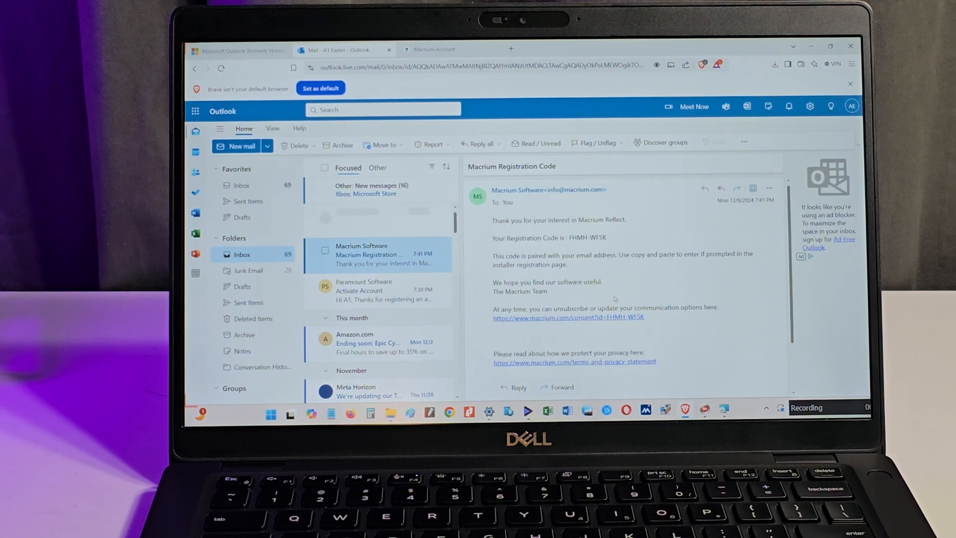
mouse_move(499, 248)
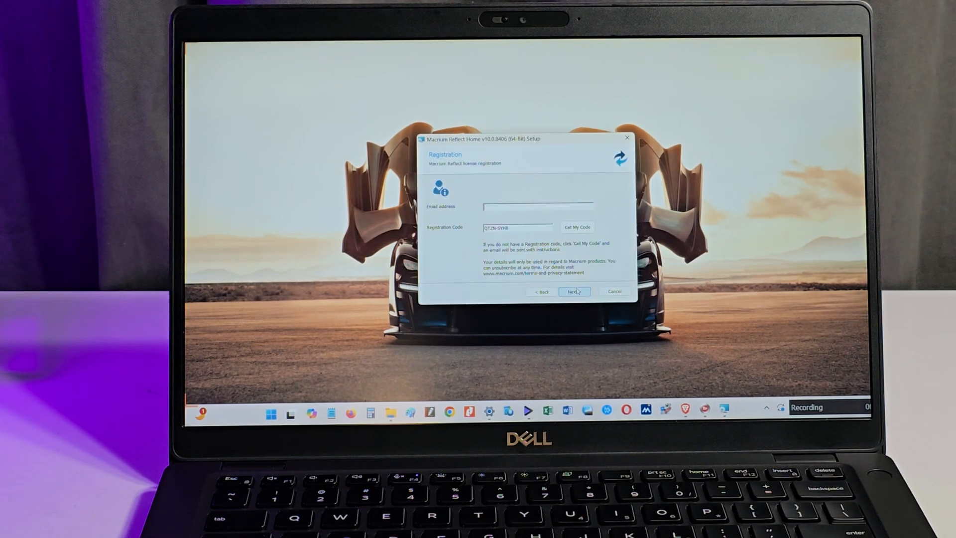
Enter the emailed registration code and email address in the installer, then continue.
left_click(574, 292)
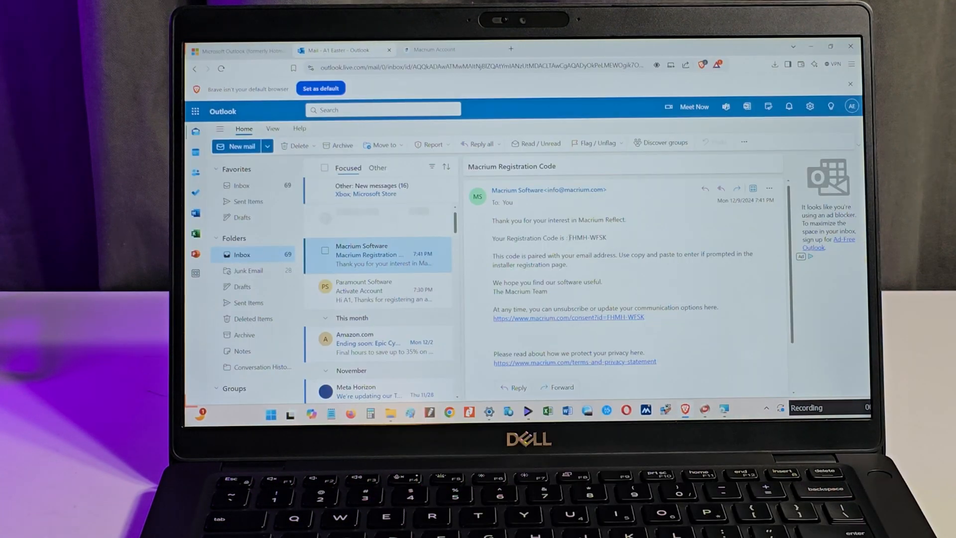
double_click(587, 237)
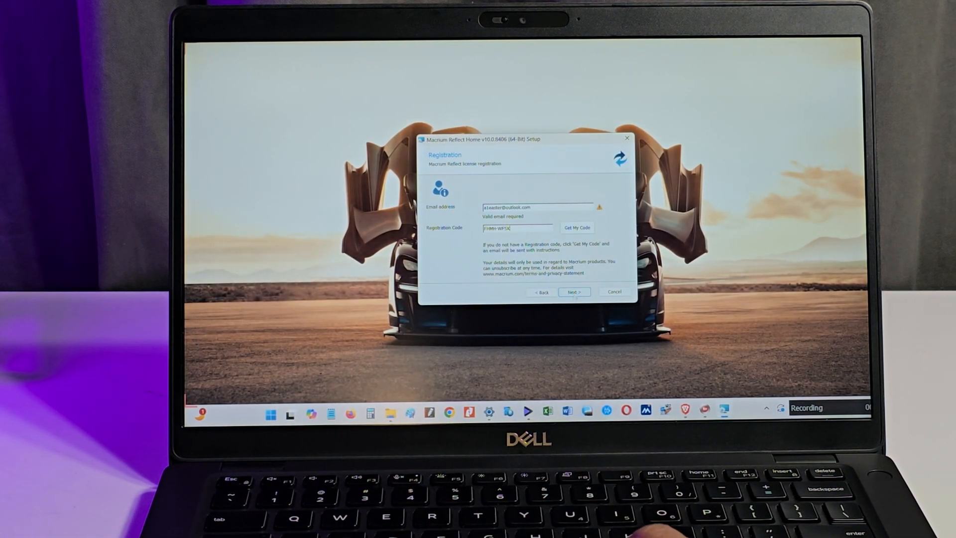
left_click(573, 291)
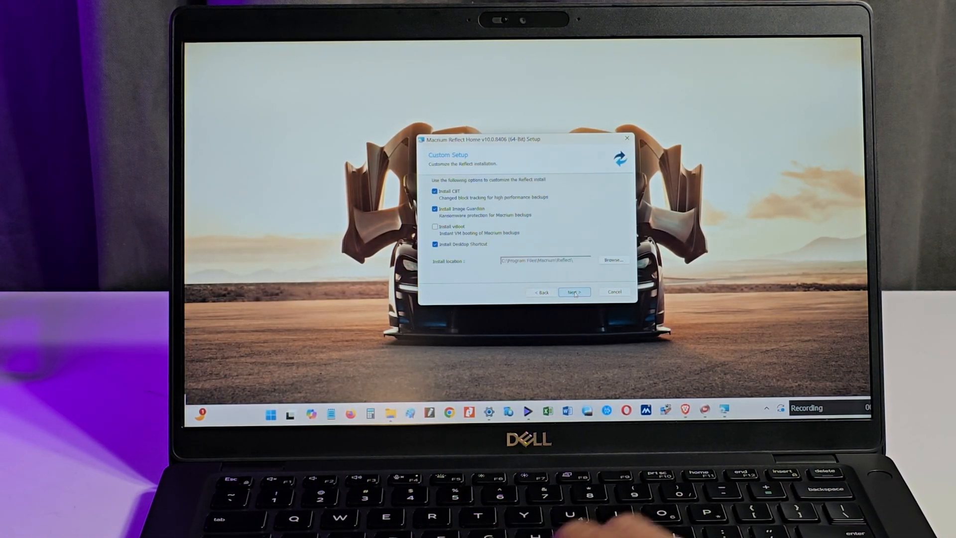